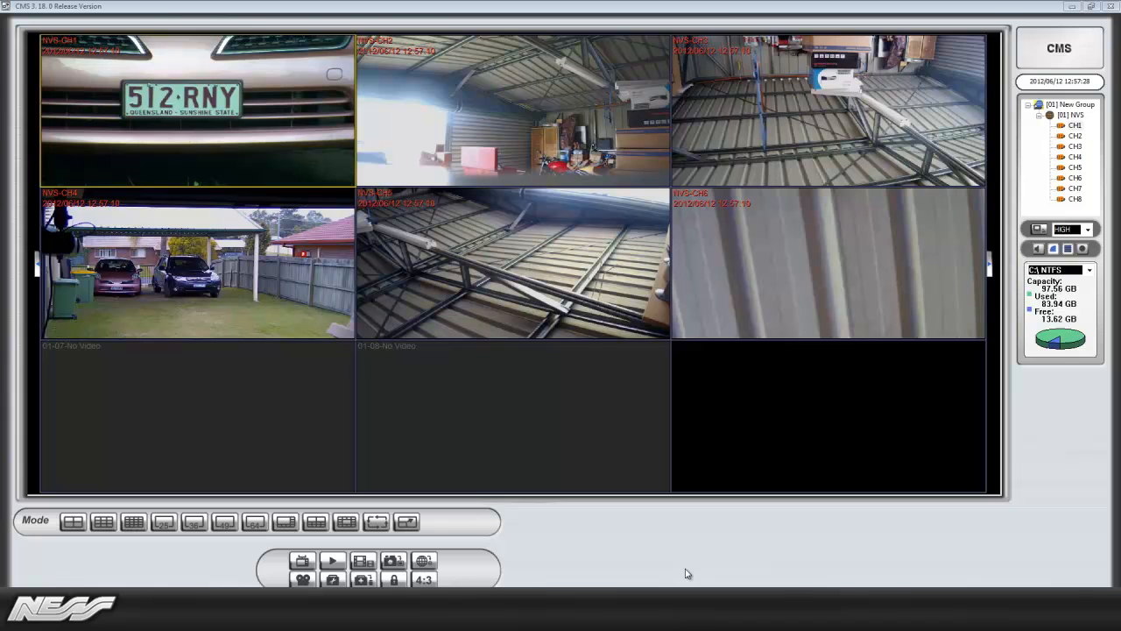
mouse_move(108, 95)
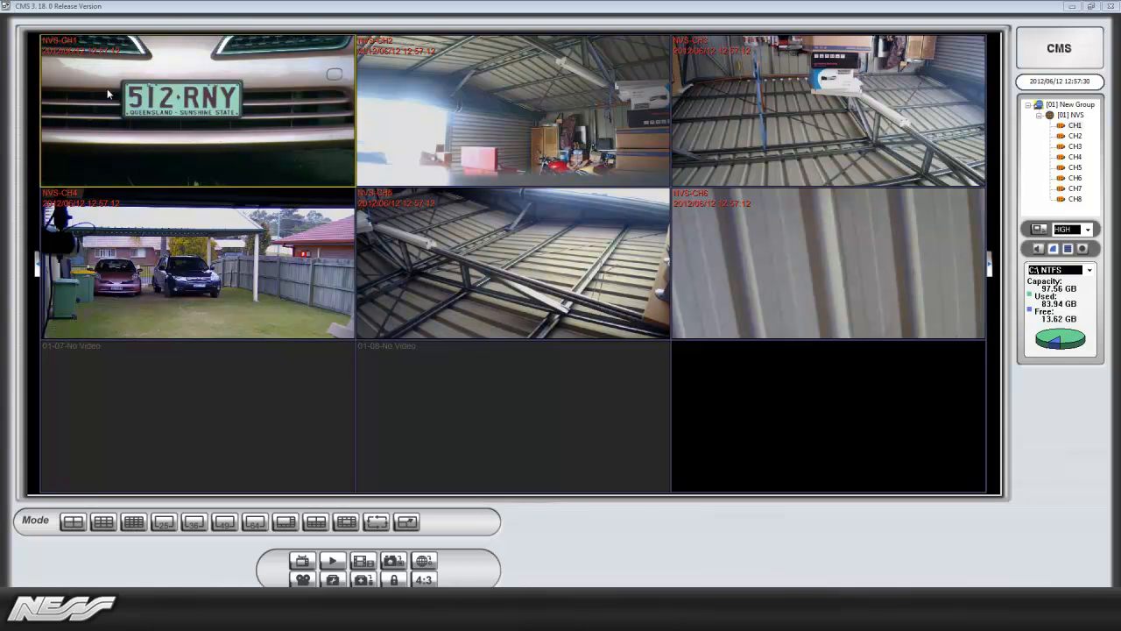
mouse_move(158, 119)
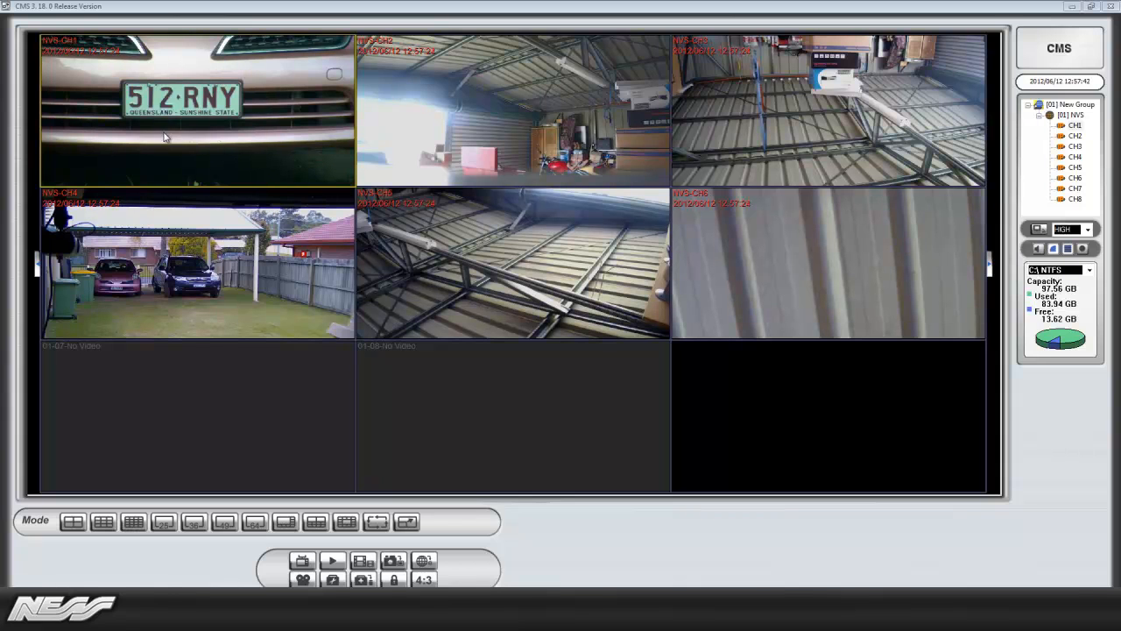
- Enlarge channel 1, the licence-plate camera, to single-channel full display
click(74, 522)
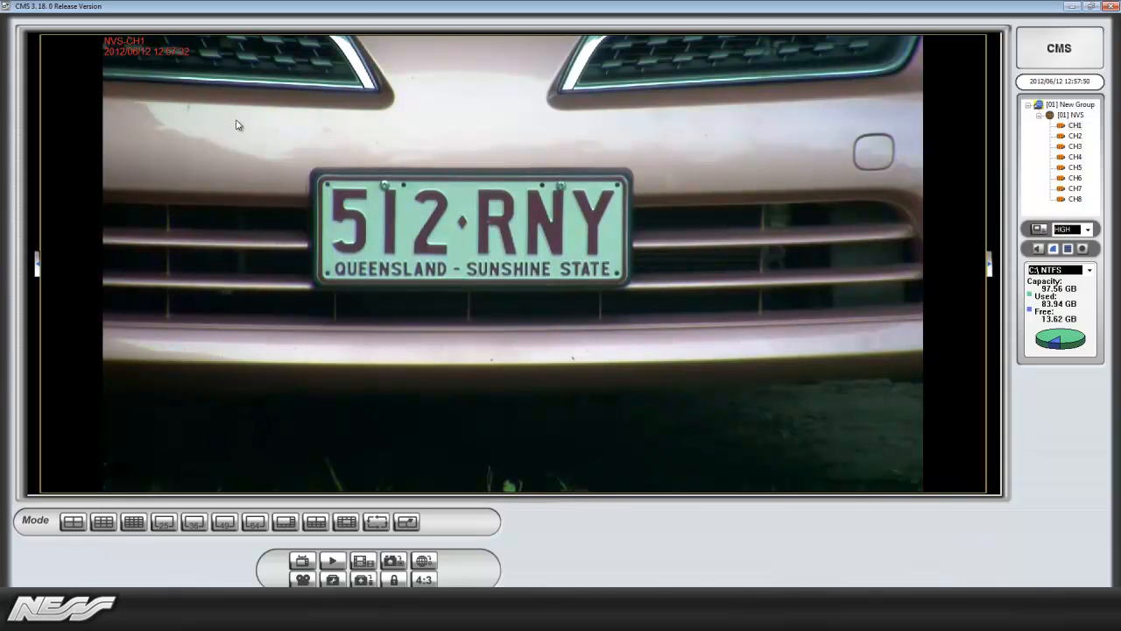
mouse_move(94, 269)
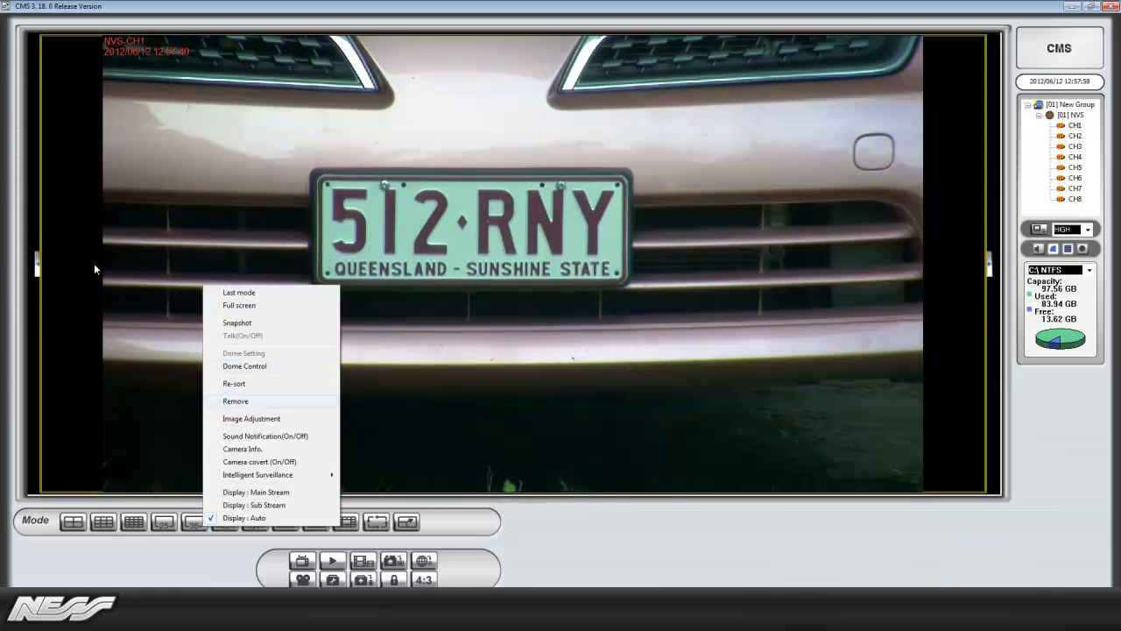
- Choose Dome Control to bring up the PTZ panel for camera 1
click(246, 366)
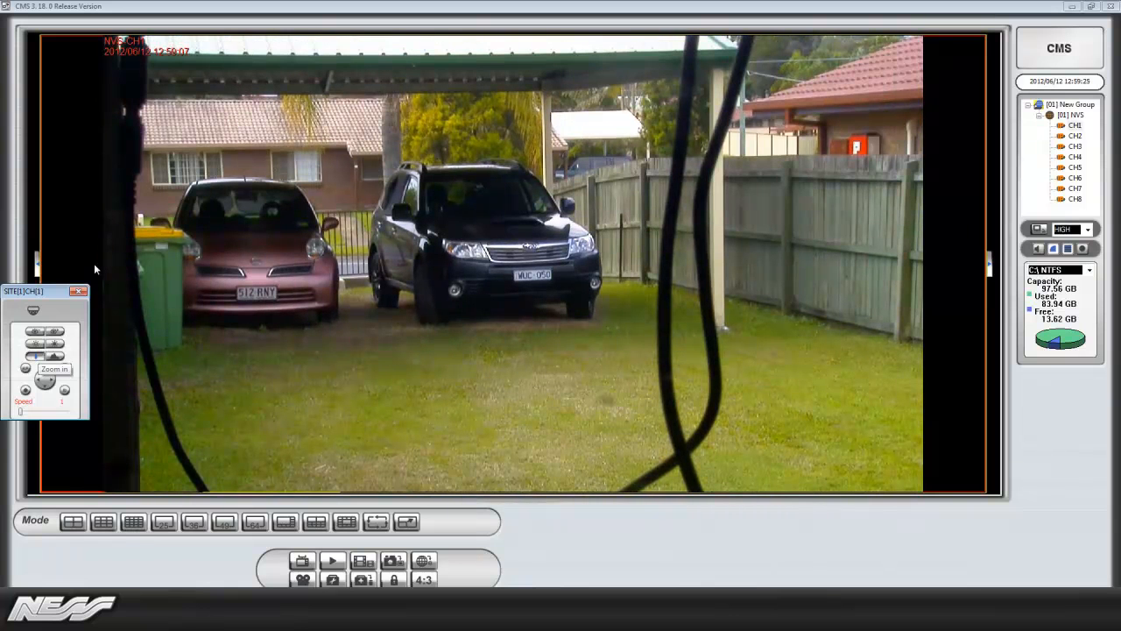
- Zoom in and pan left to frame the pink car and the SUV's front closely
click(44, 382)
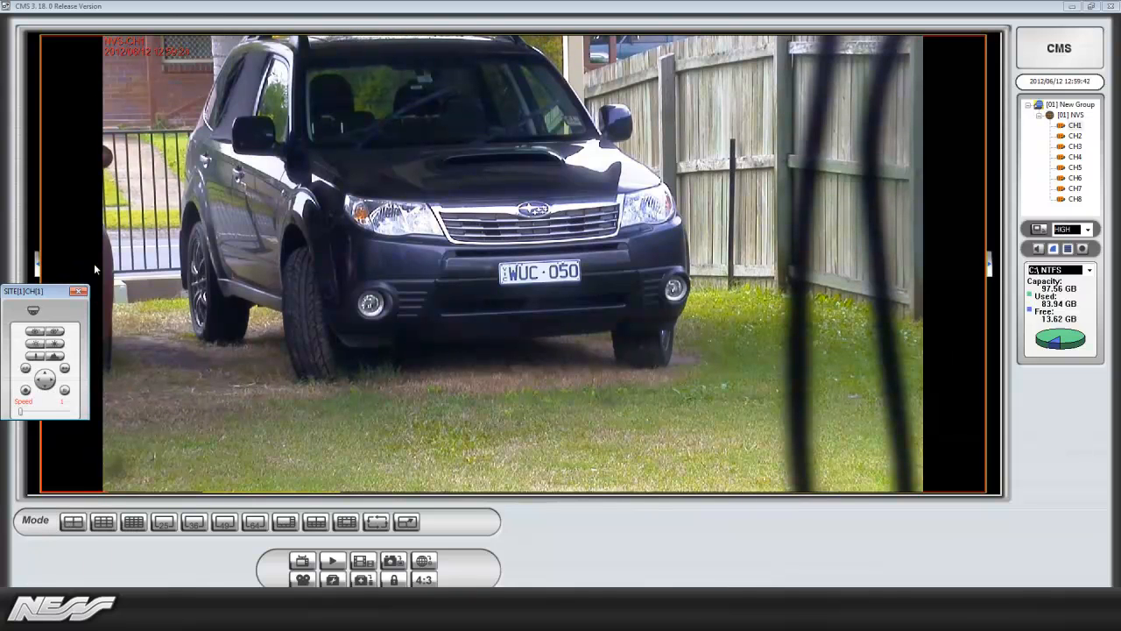
mouse_move(24, 389)
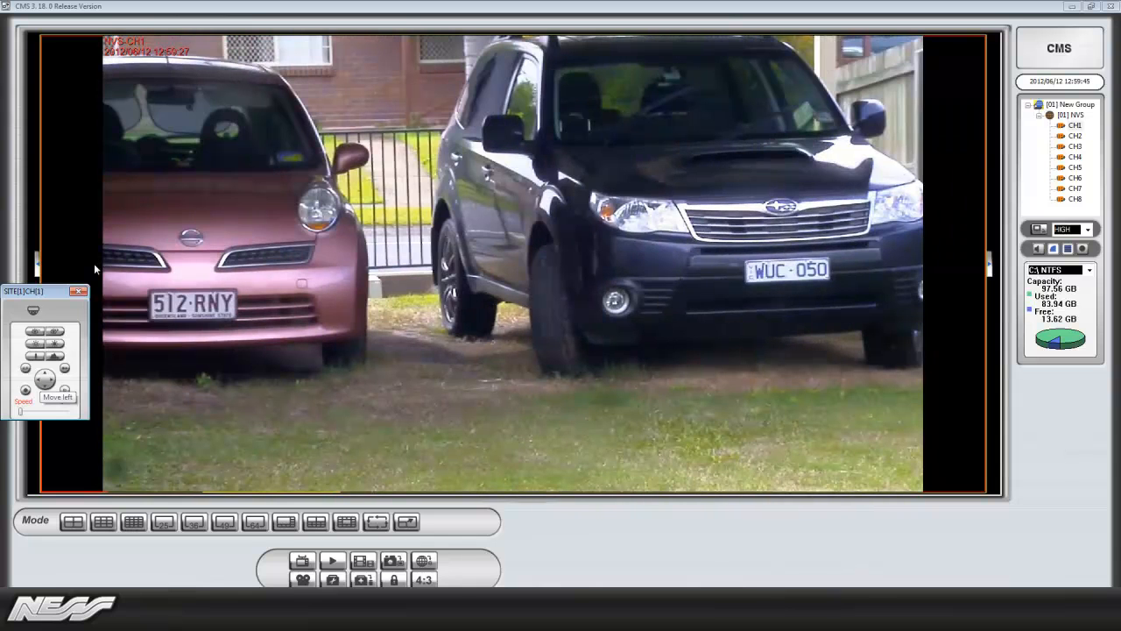
click(25, 368)
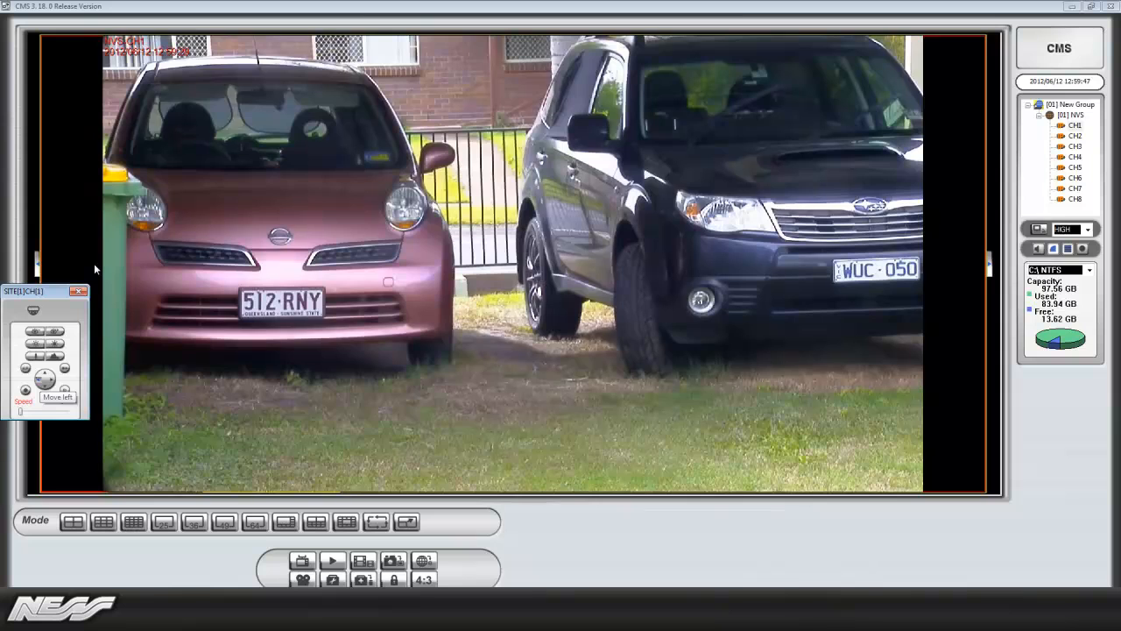
click(24, 368)
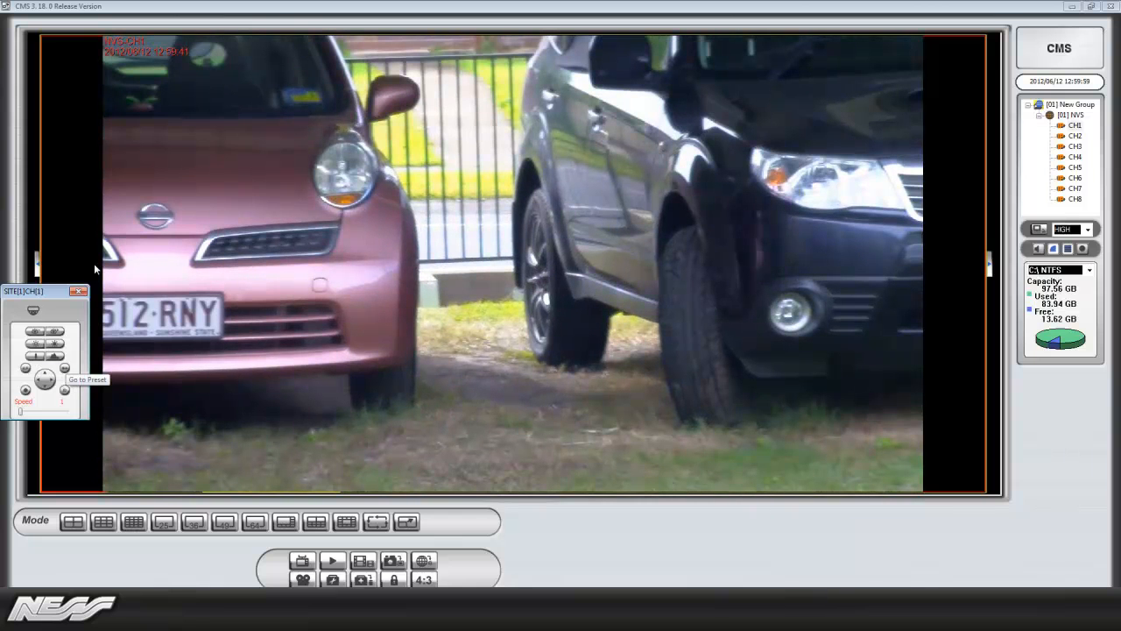
click(25, 380)
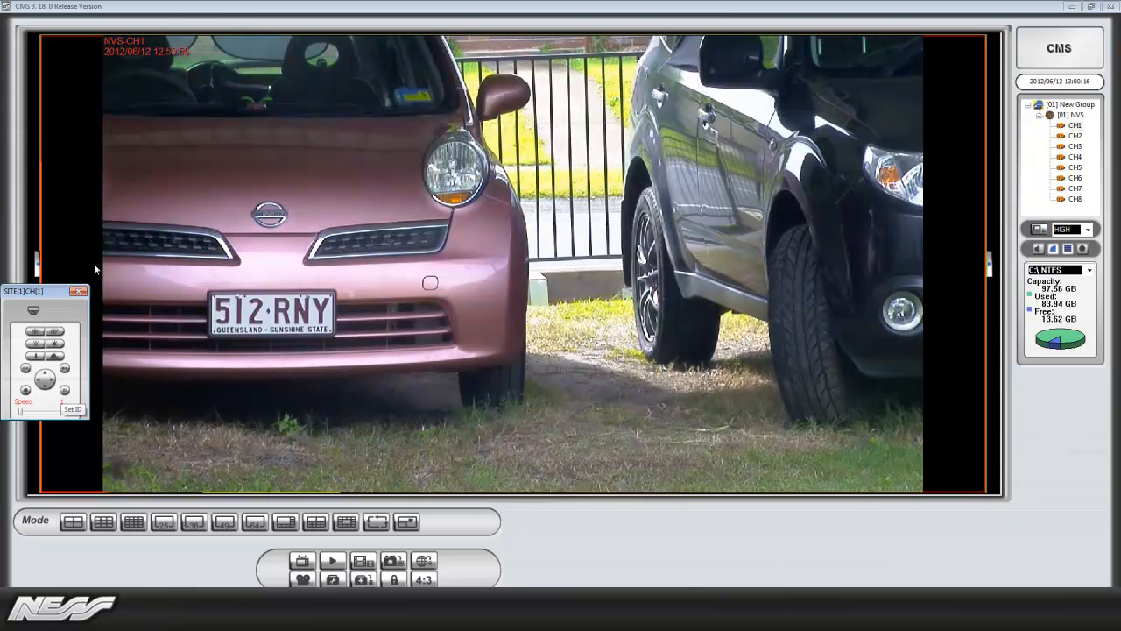
mouse_move(66, 377)
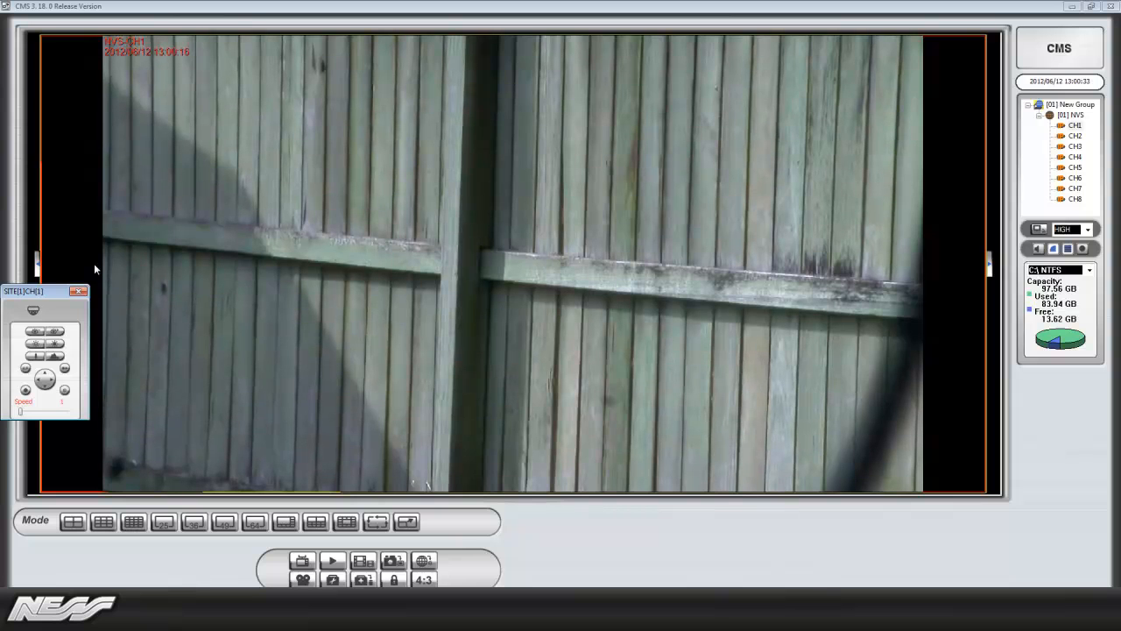
- Turn camera 1 back toward the yard for a wide backyard view from the shed
click(46, 371)
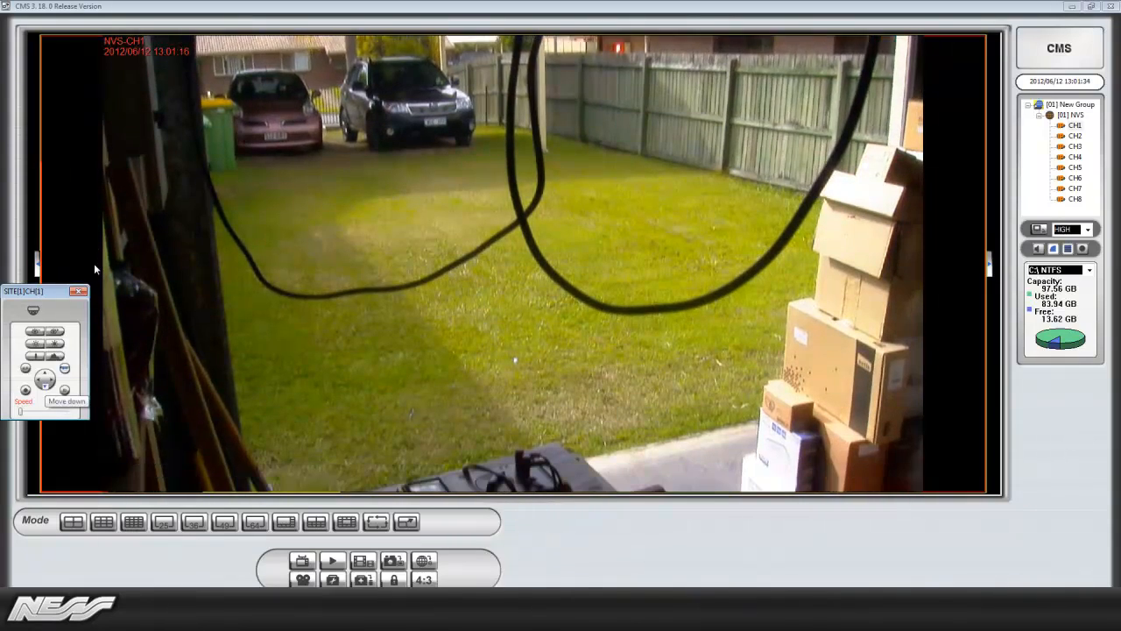
- Leave the CMS monitoring session and switch to Internet Explorer
click(44, 378)
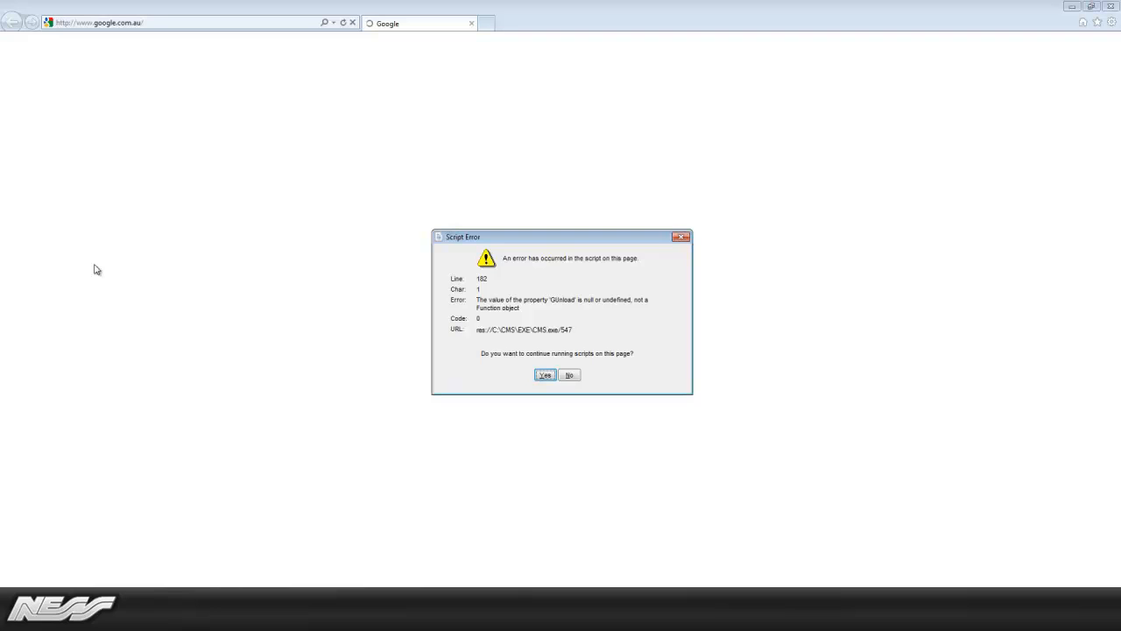
- Dismiss the script error with Yes and begin entering the camera's IP address
click(545, 375)
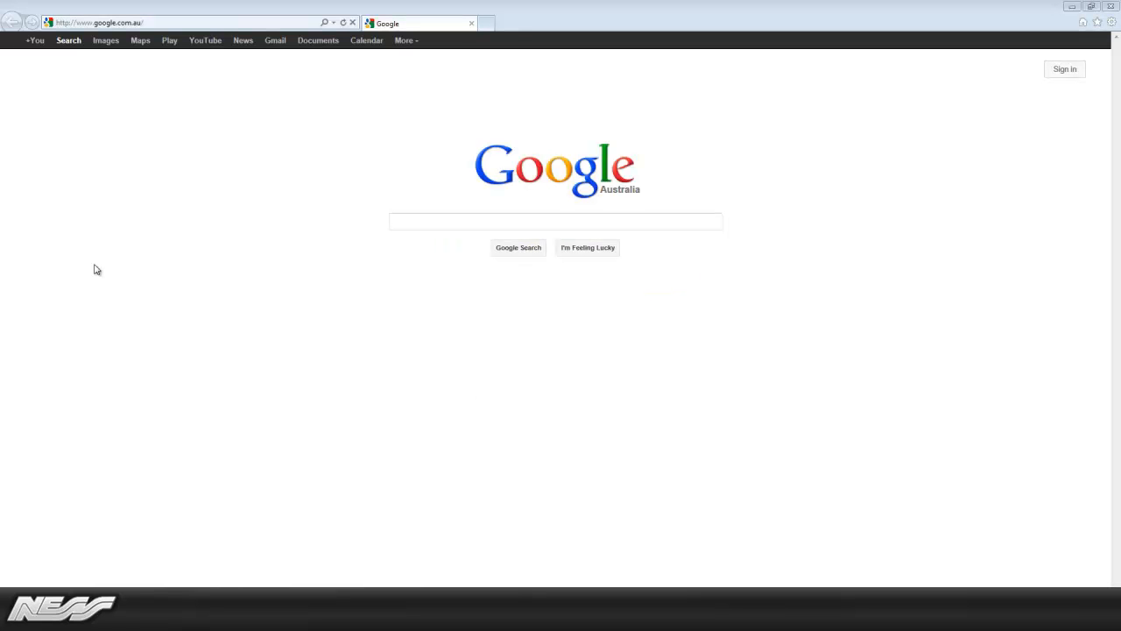
click(175, 21)
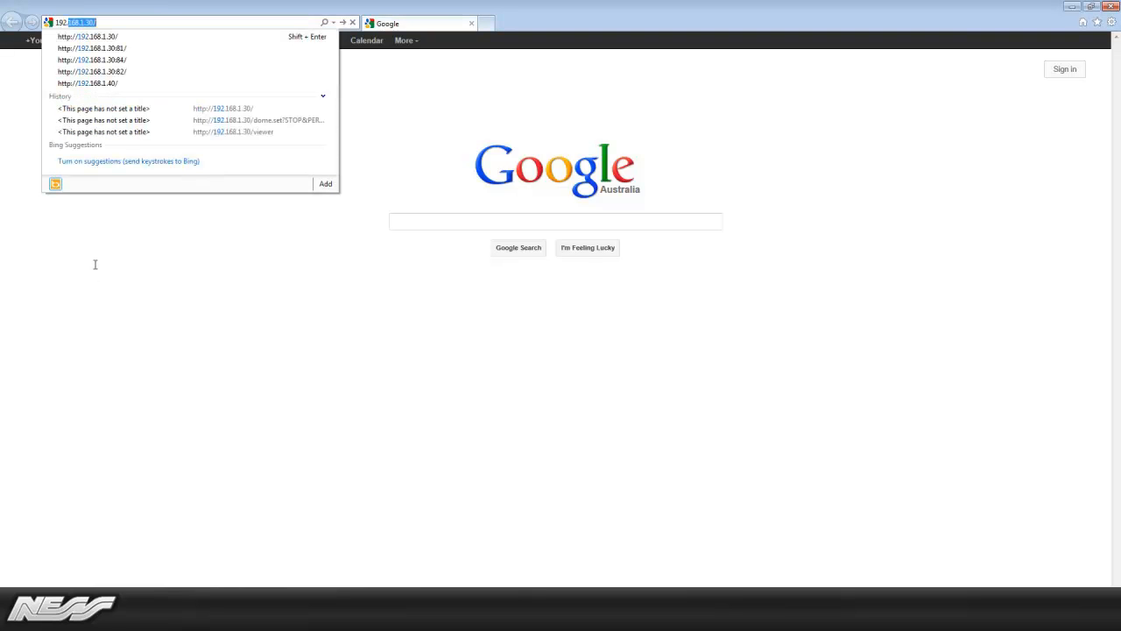
- Log into the camera web interface as Admin and go to its PTZ settings
click(91, 49)
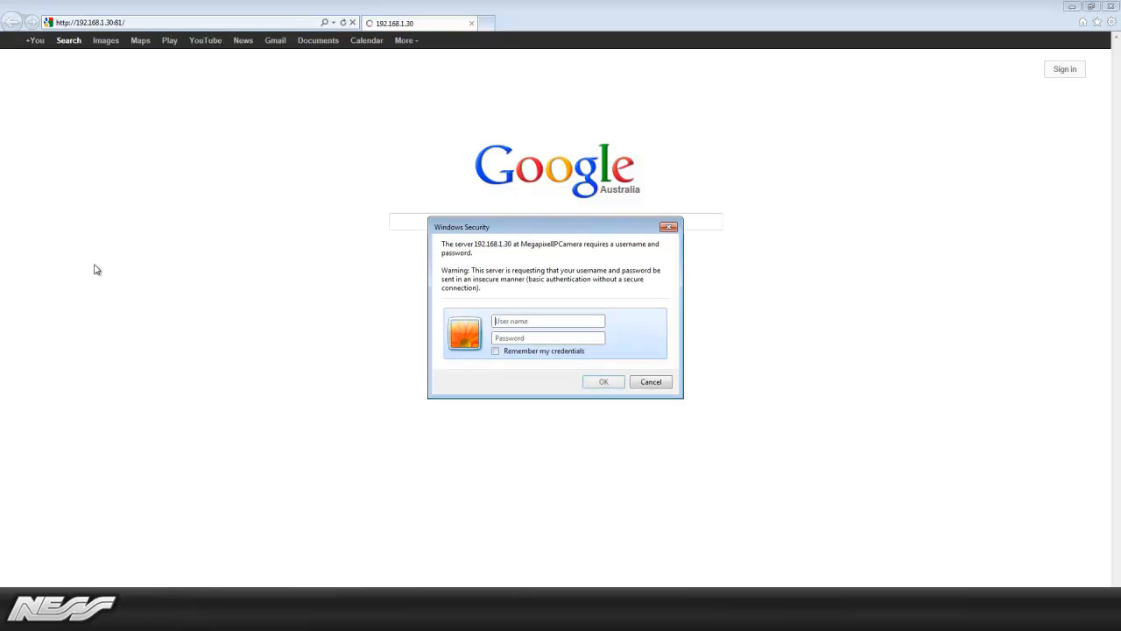
text(Admin)
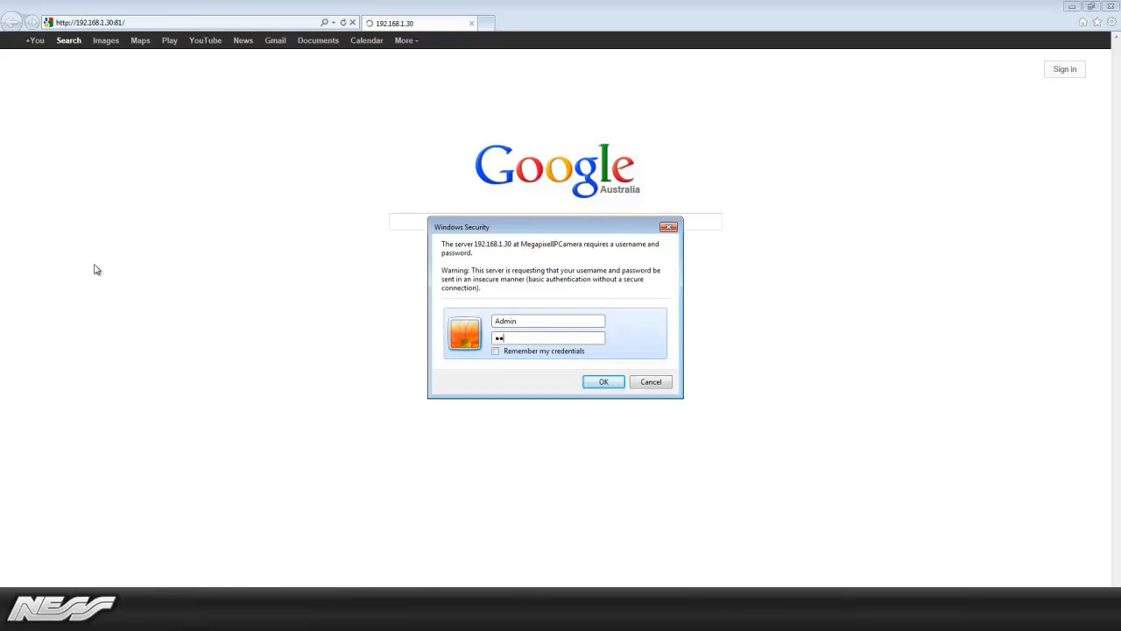
click(602, 382)
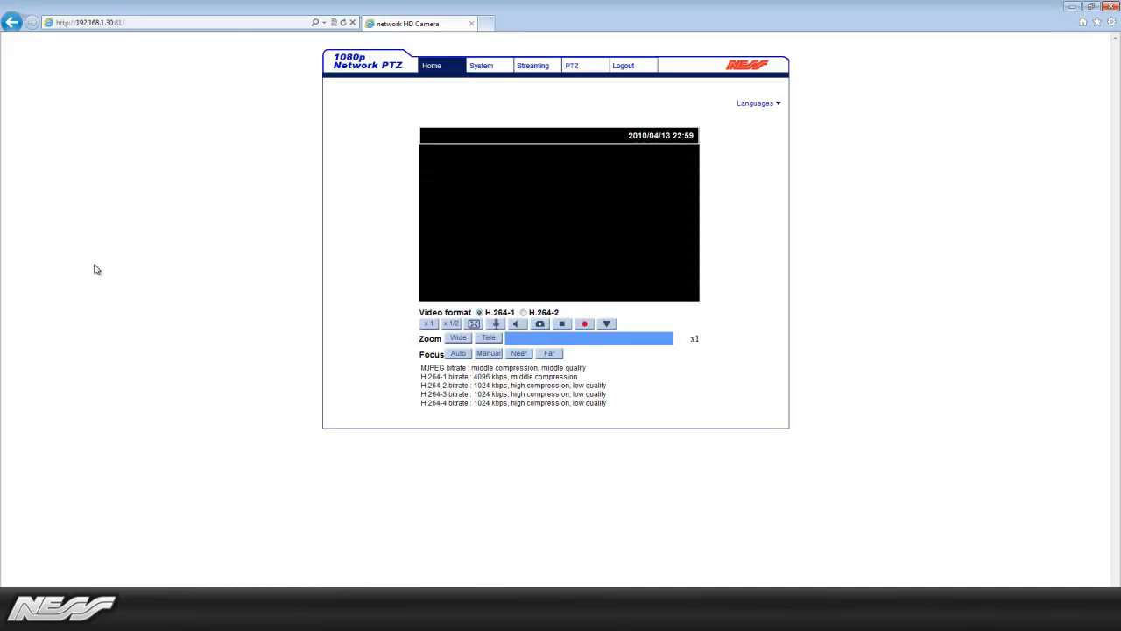
click(459, 338)
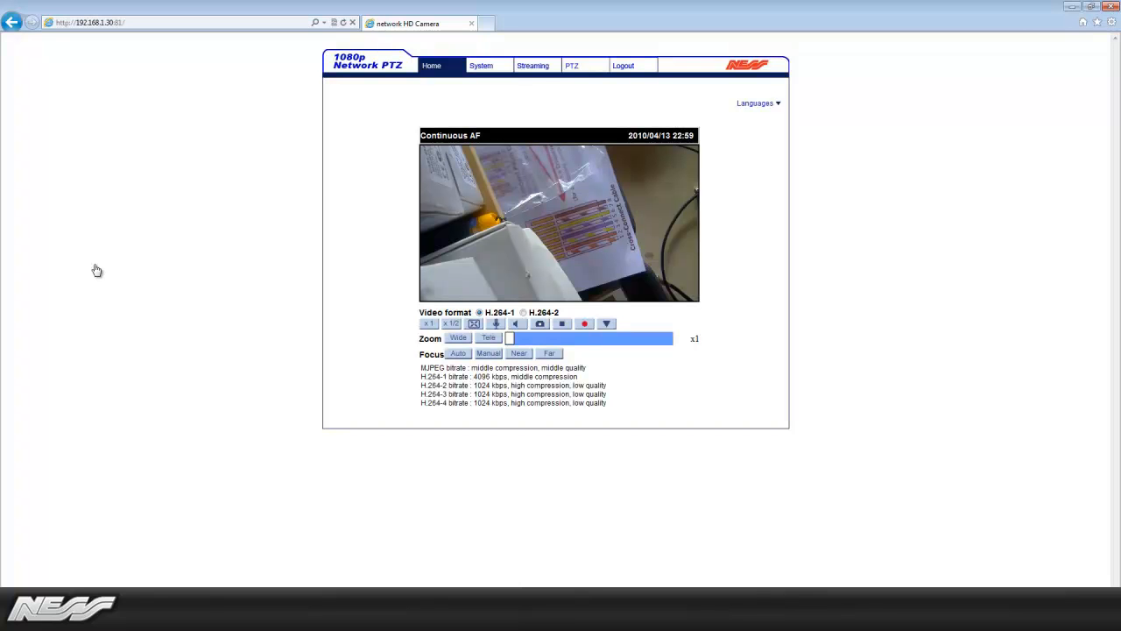
click(571, 65)
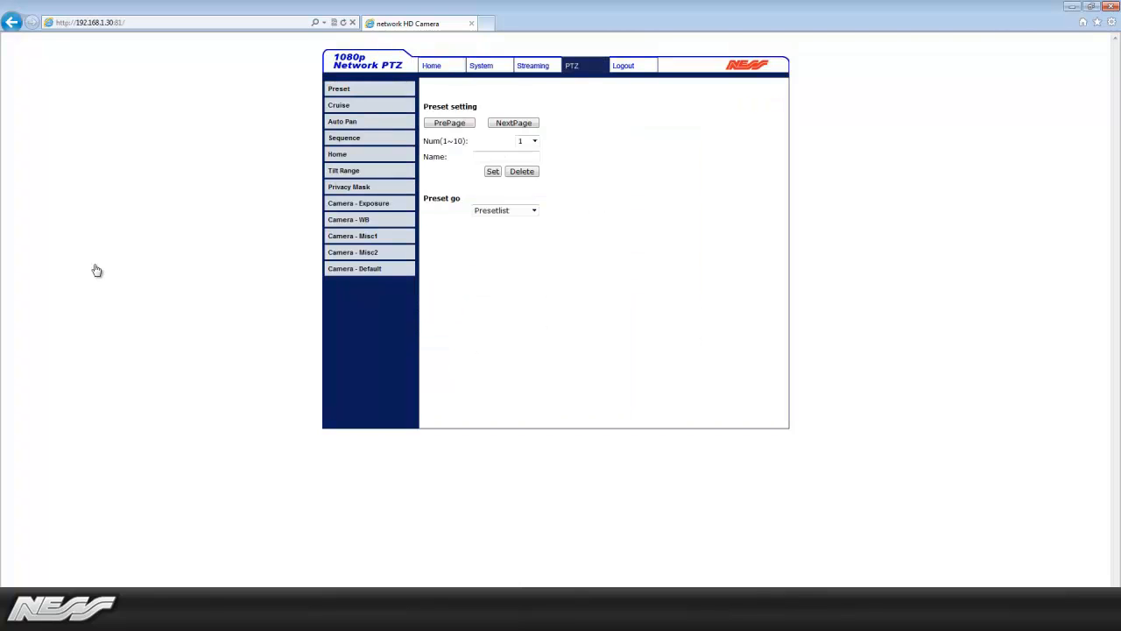
- Edit sequence line 1 with presets 1–6, each dwell 10 and speed 14
click(340, 88)
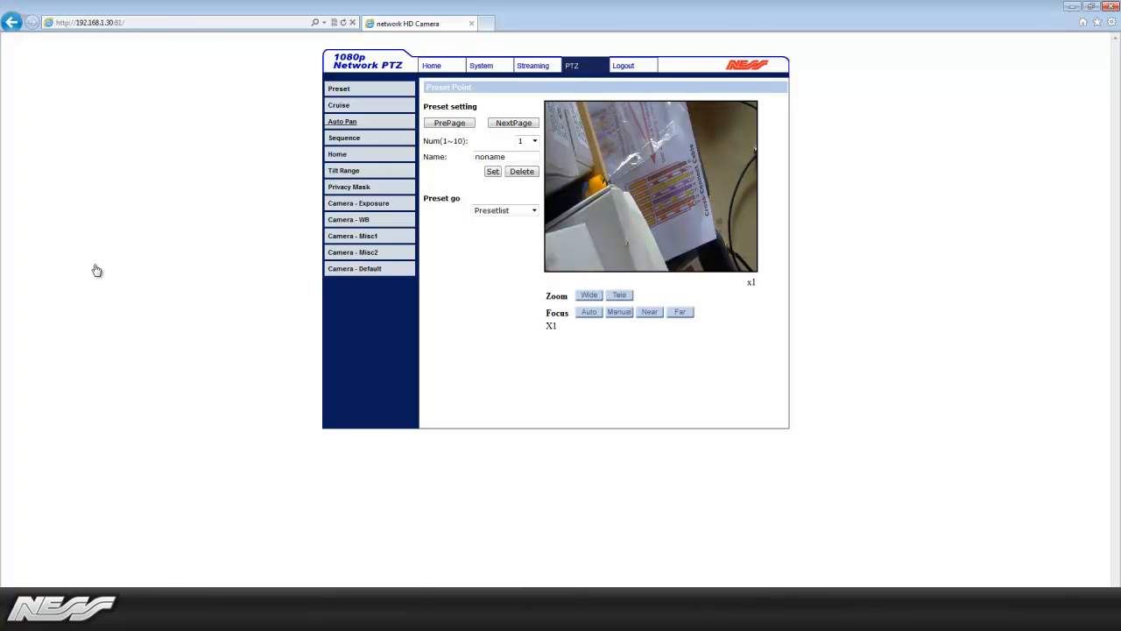
click(344, 137)
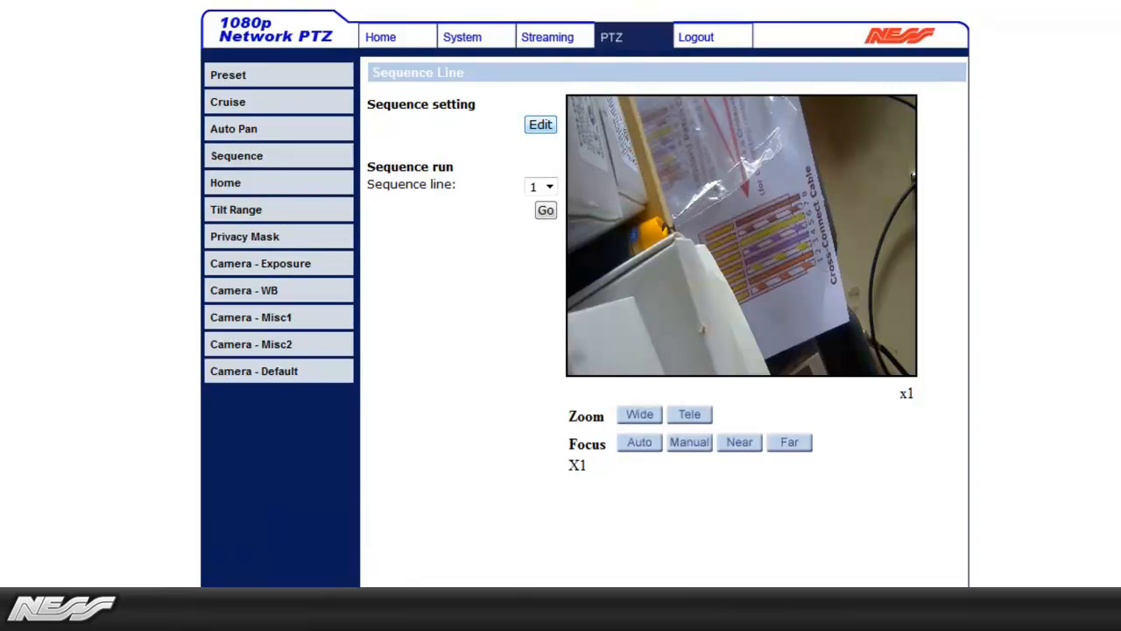
click(539, 124)
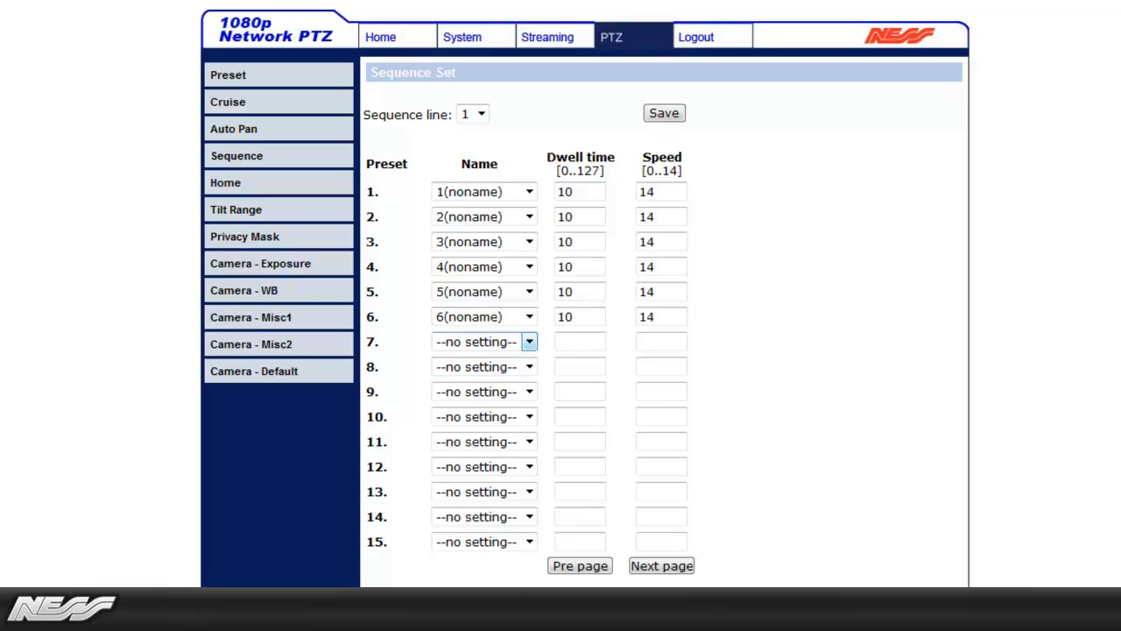
click(529, 342)
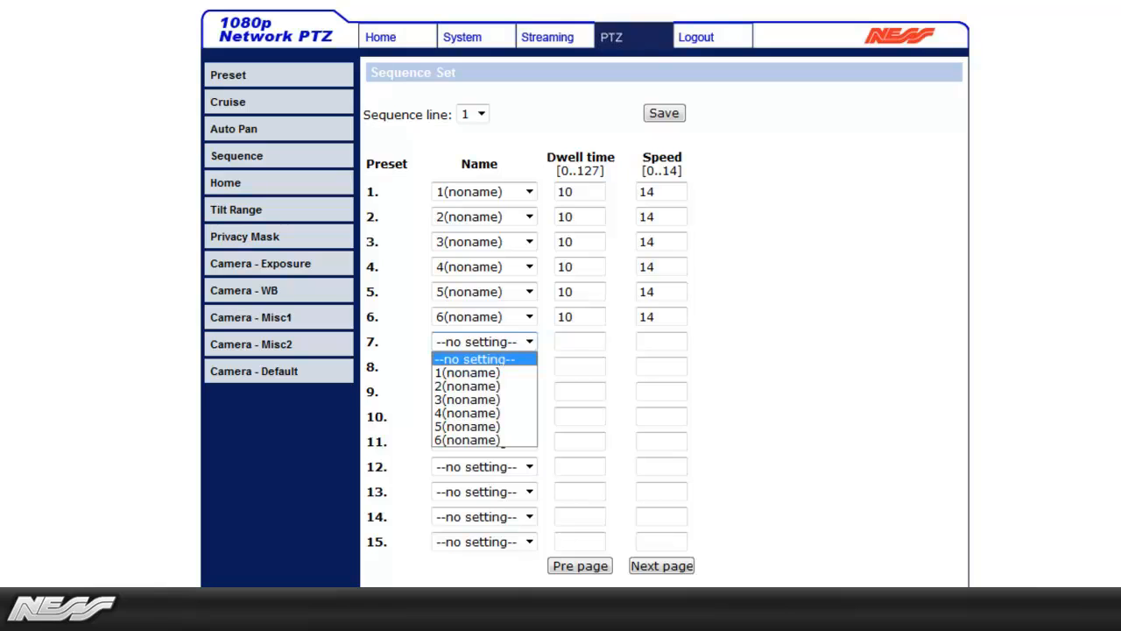
- Add step 7 returning to preset 3 with dwell 10 and speed 14, and save the sequence
click(477, 342)
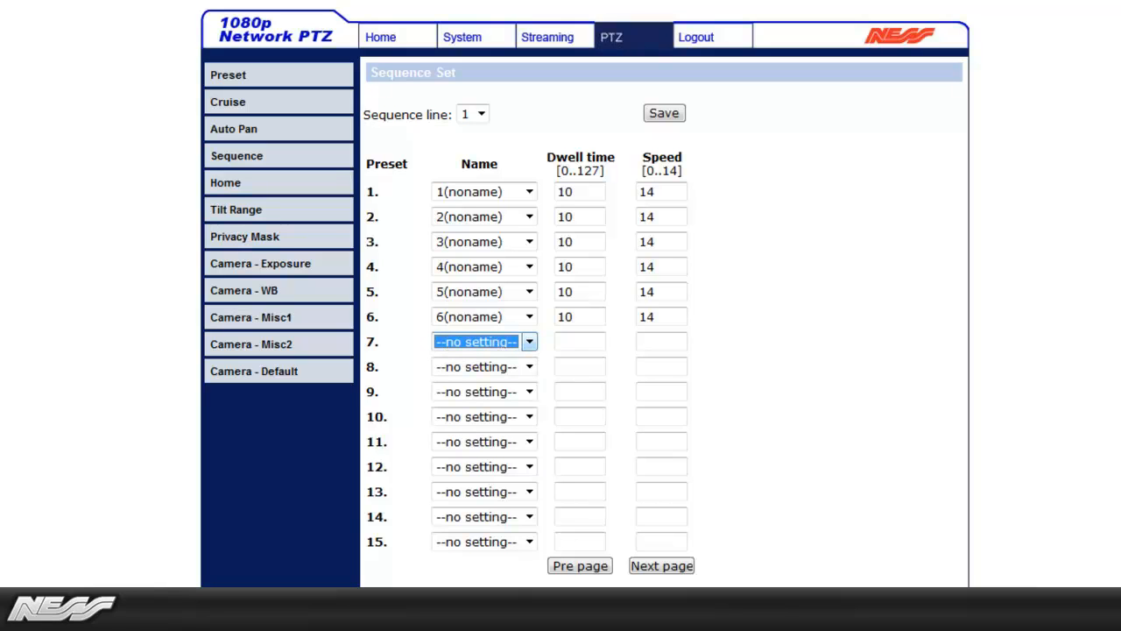
click(529, 341)
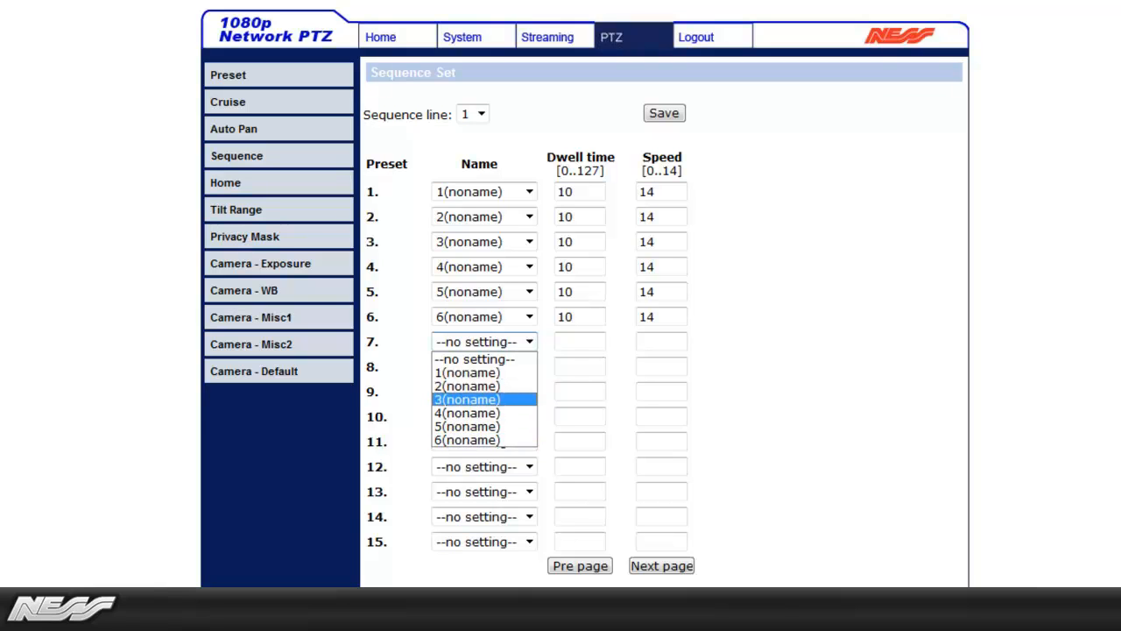
click(466, 400)
text(10)
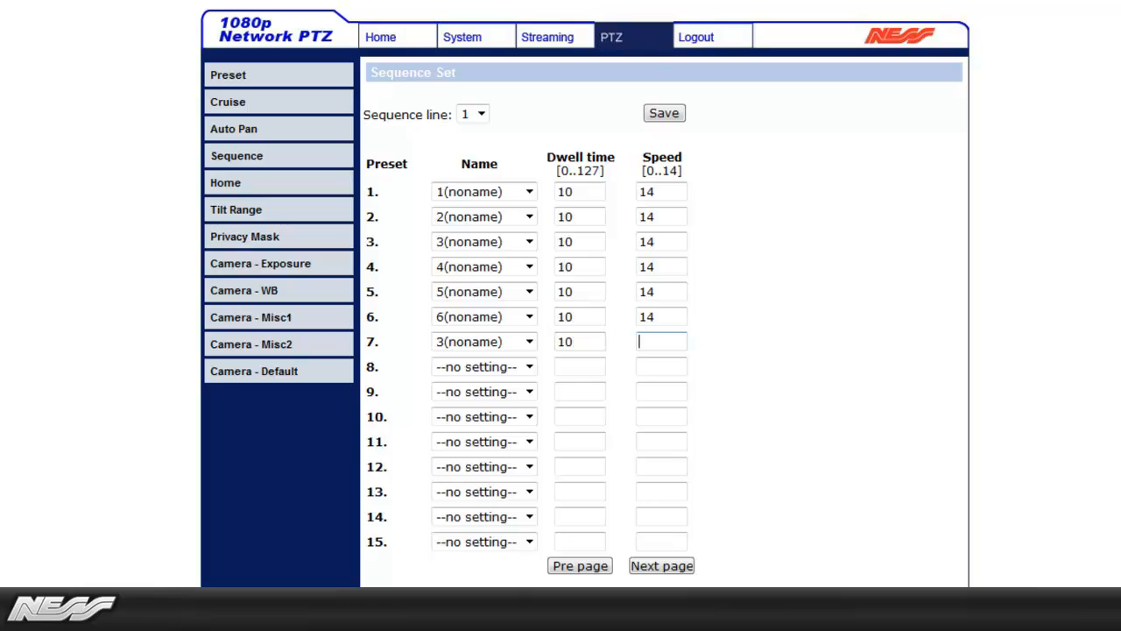
text(14)
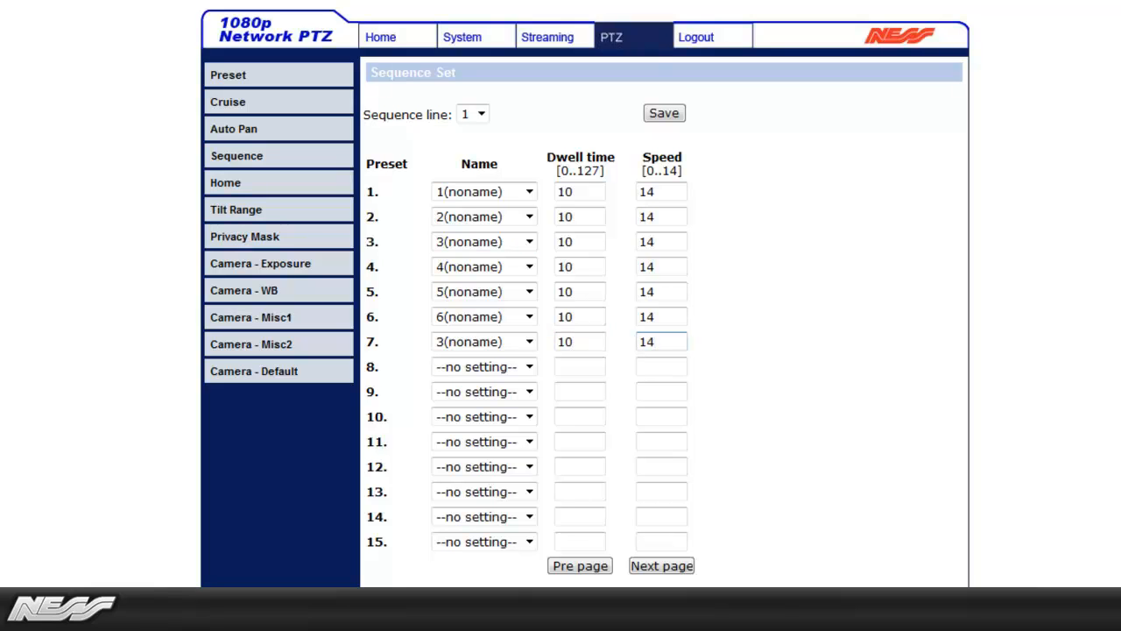
click(664, 112)
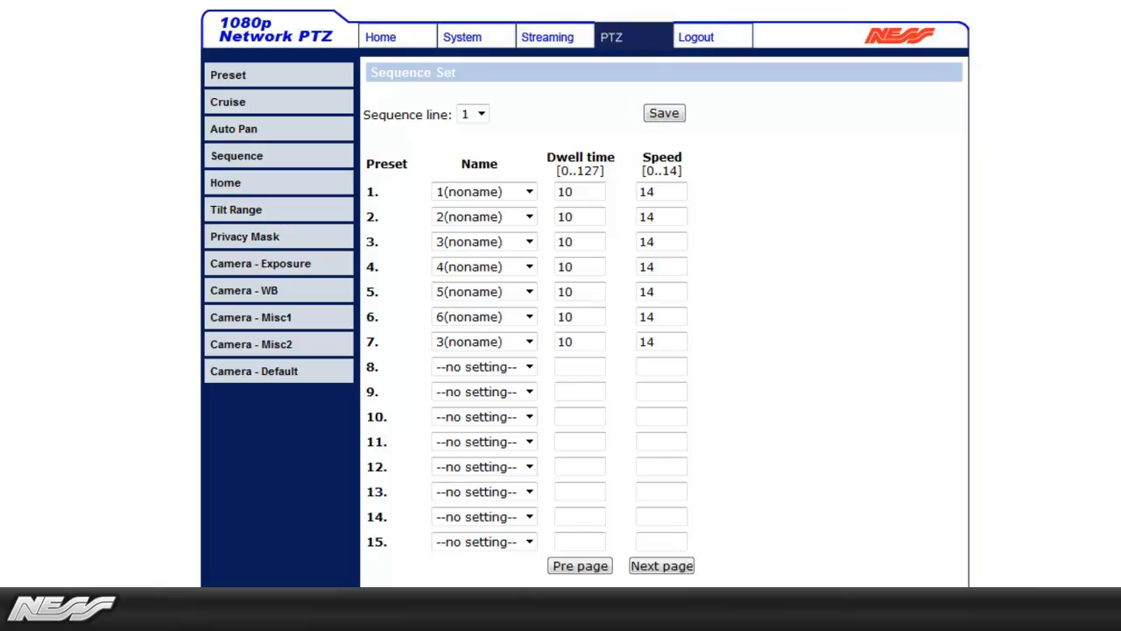
- Switch the camera's Home function to On and apply it, then return to NESS CMS and bring up the camera's actions
click(224, 182)
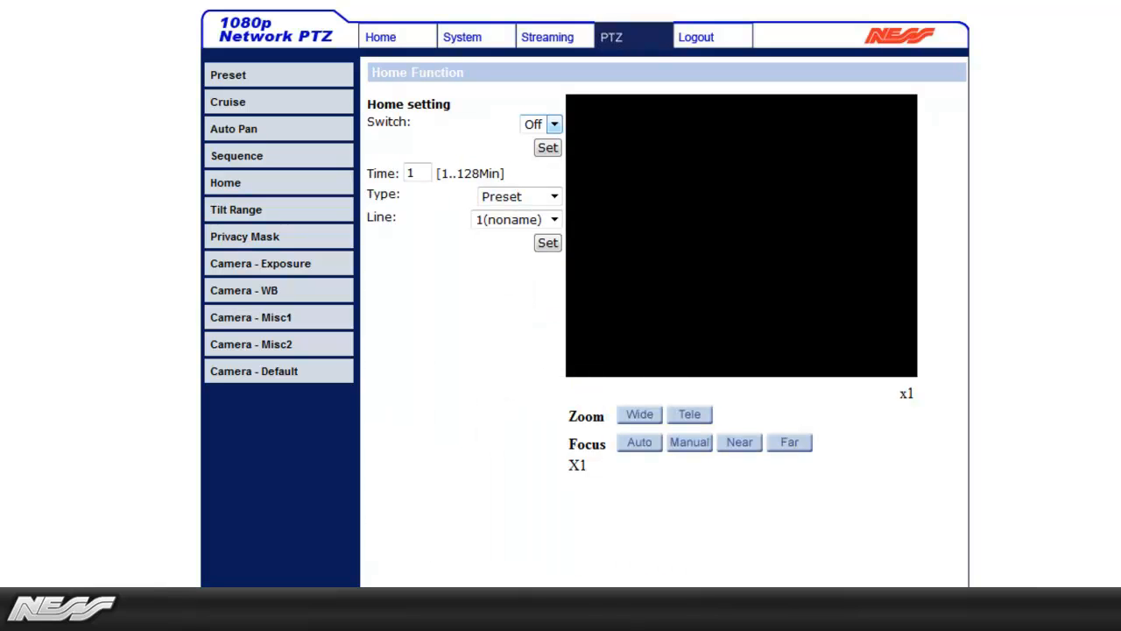
click(533, 123)
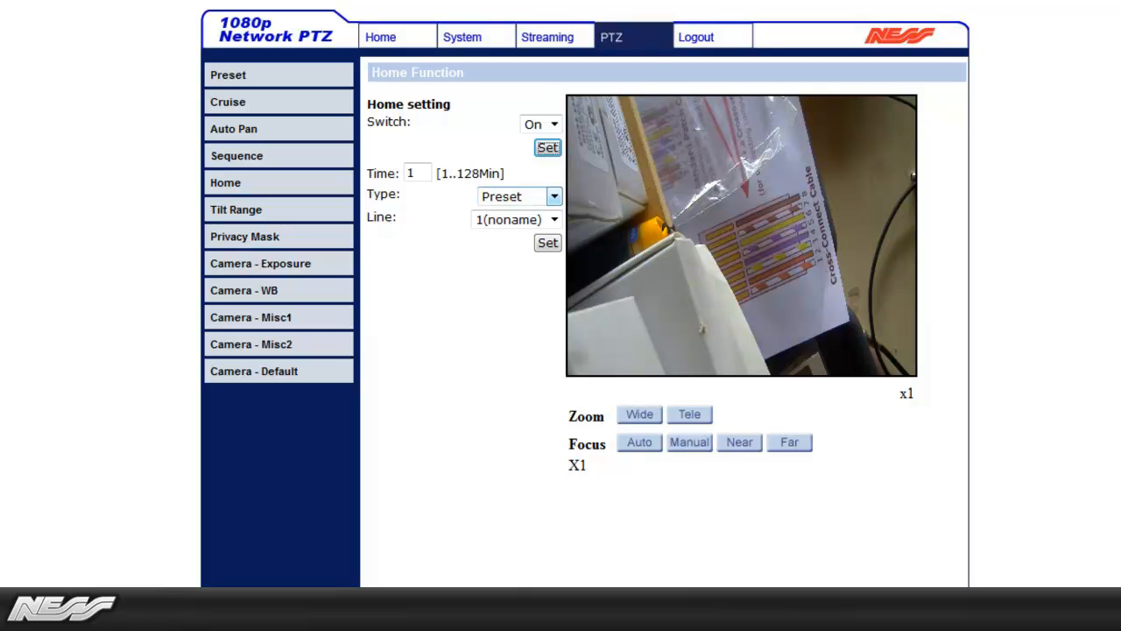
click(554, 197)
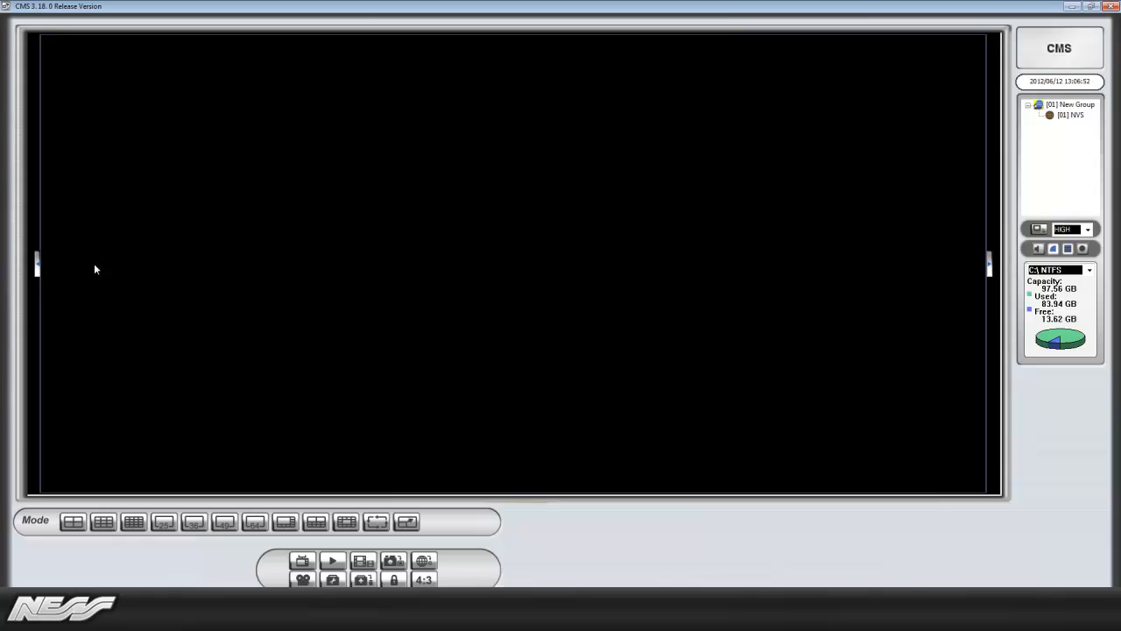
right_click(1071, 116)
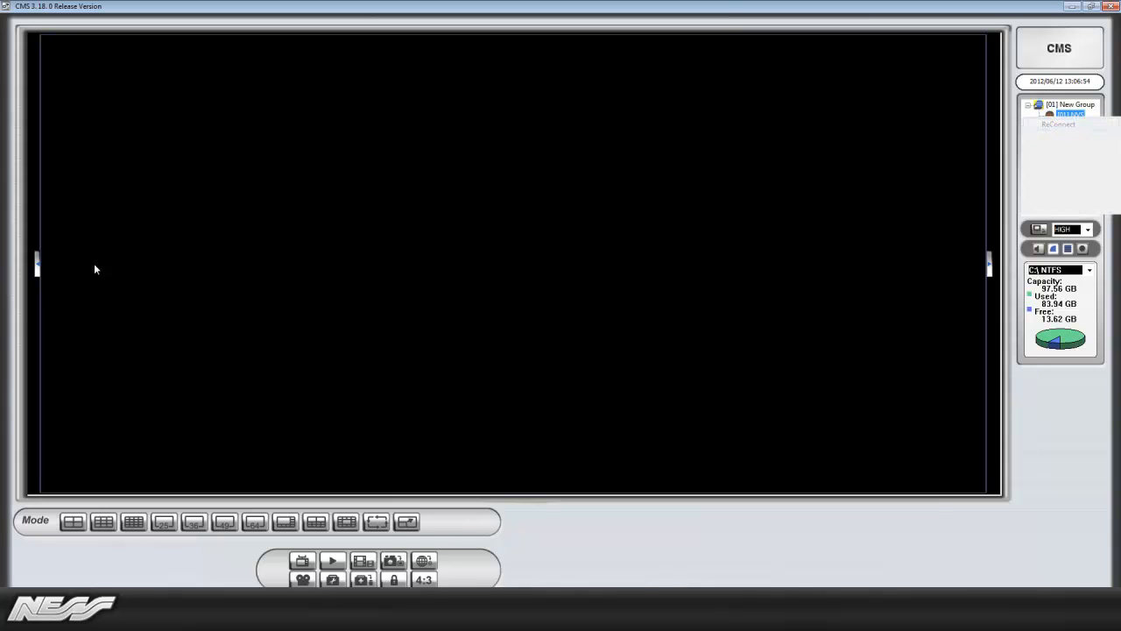